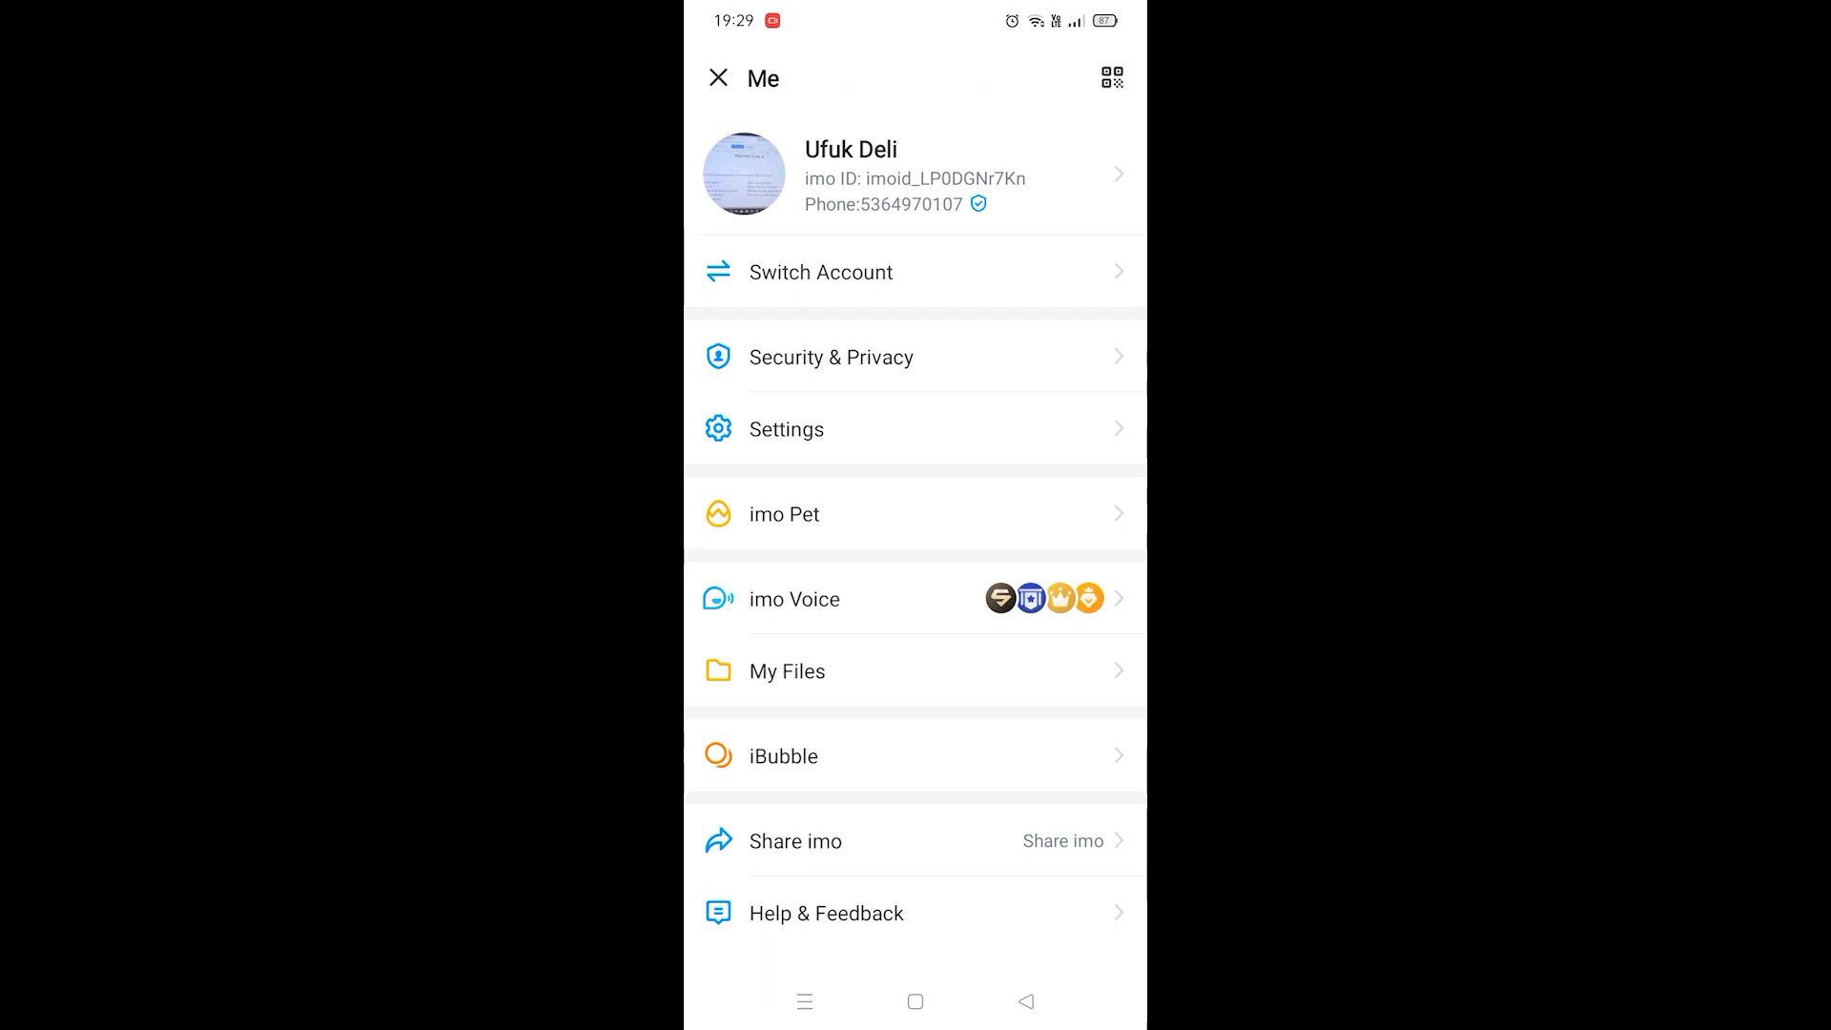
Reach Login Protection from Settings and toggle Basic Protection, raising the 2-step verification warning
left_click(913, 429)
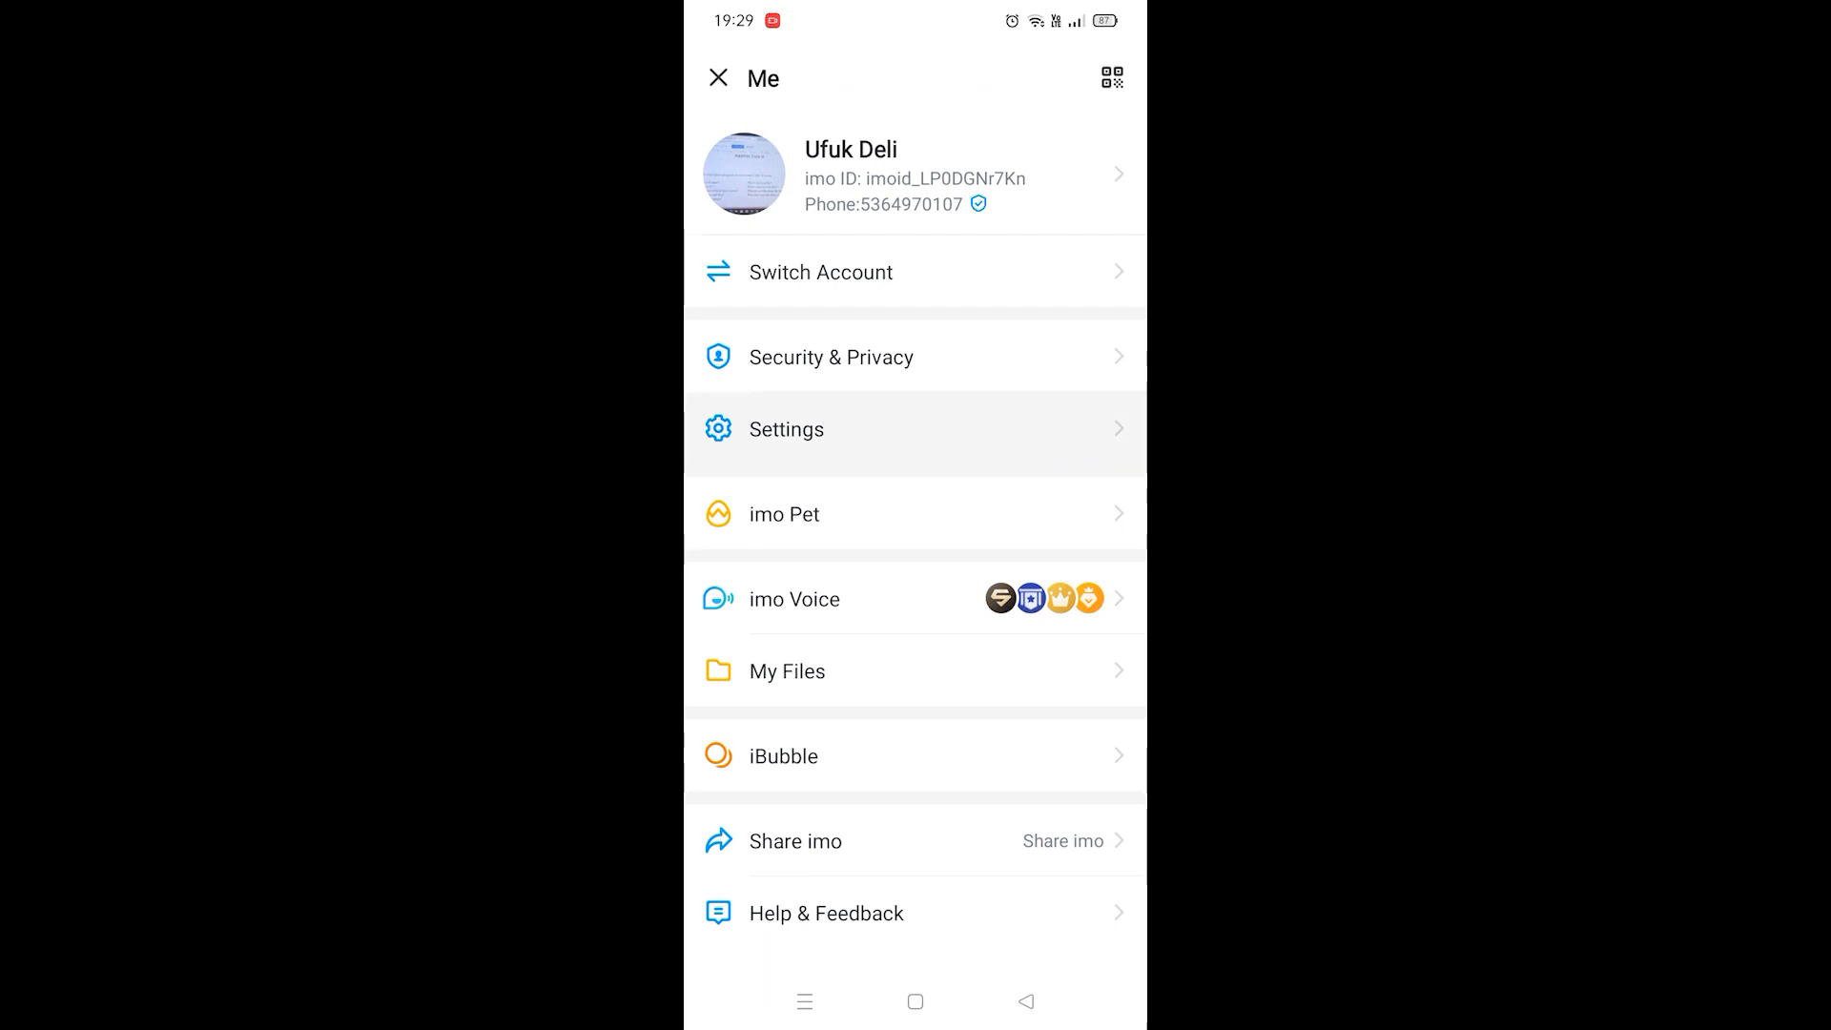
left_click(786, 429)
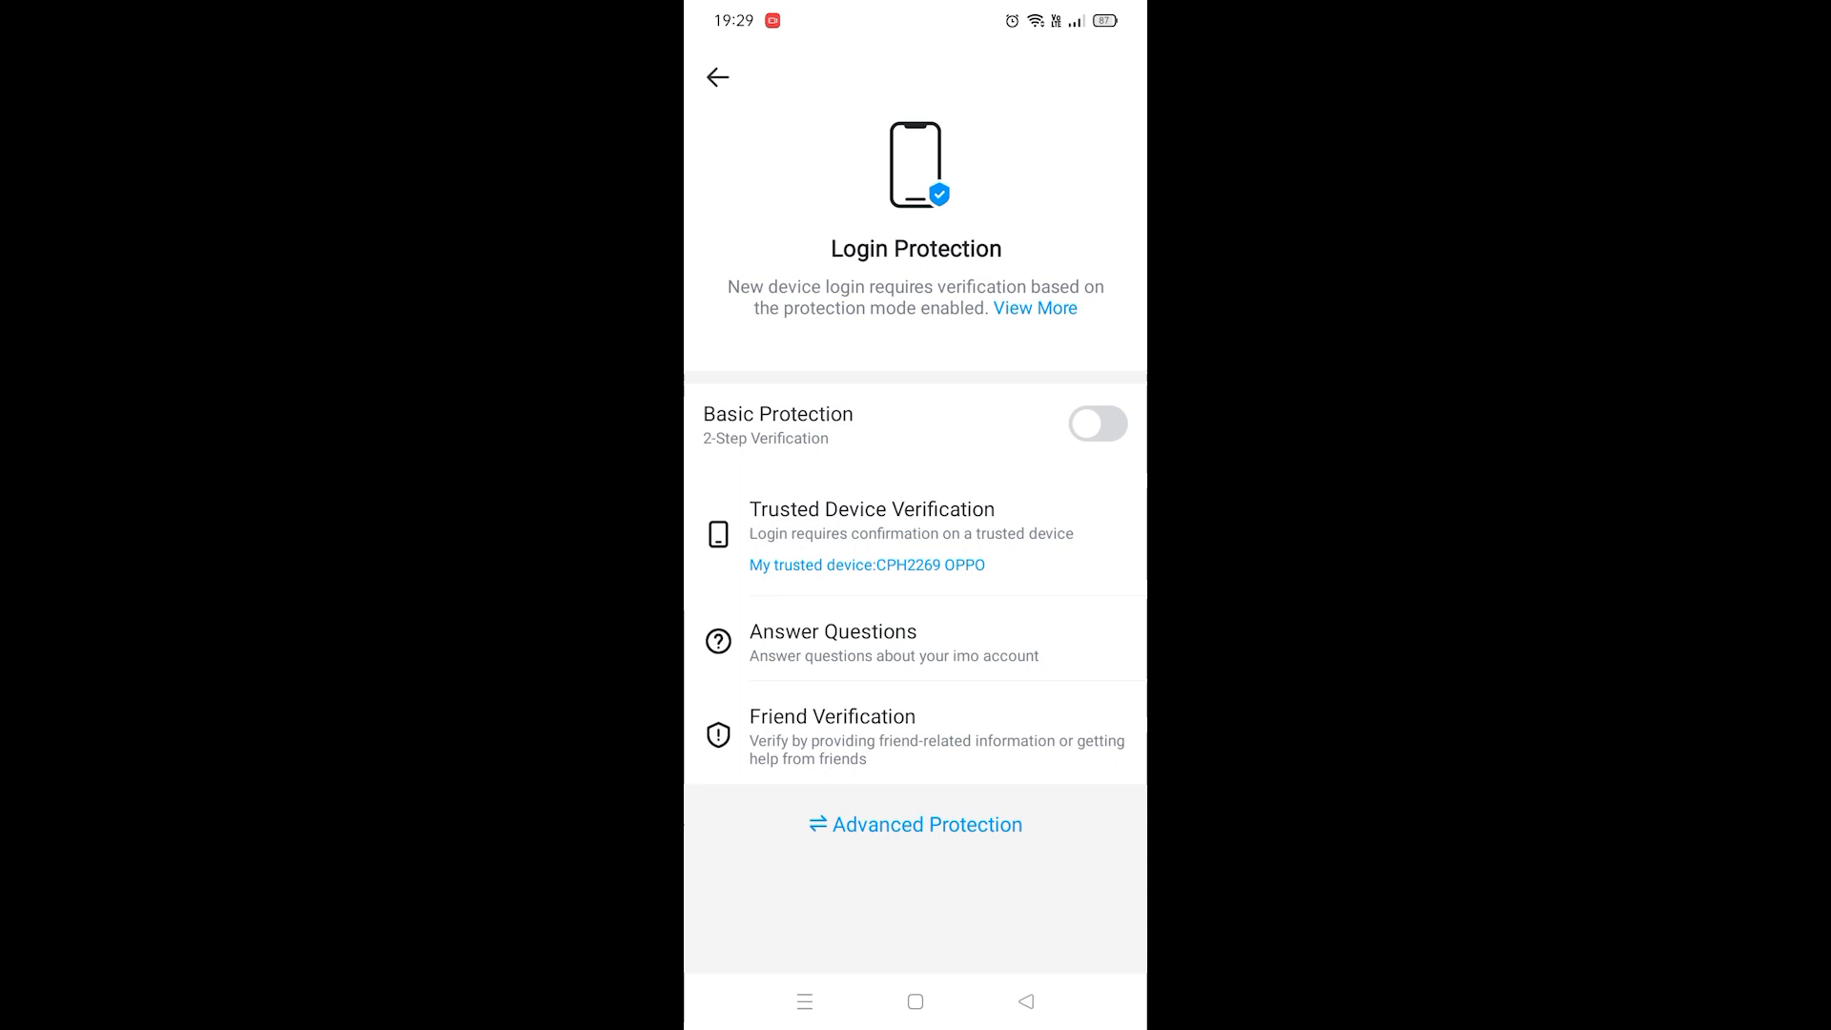
left_click(1095, 423)
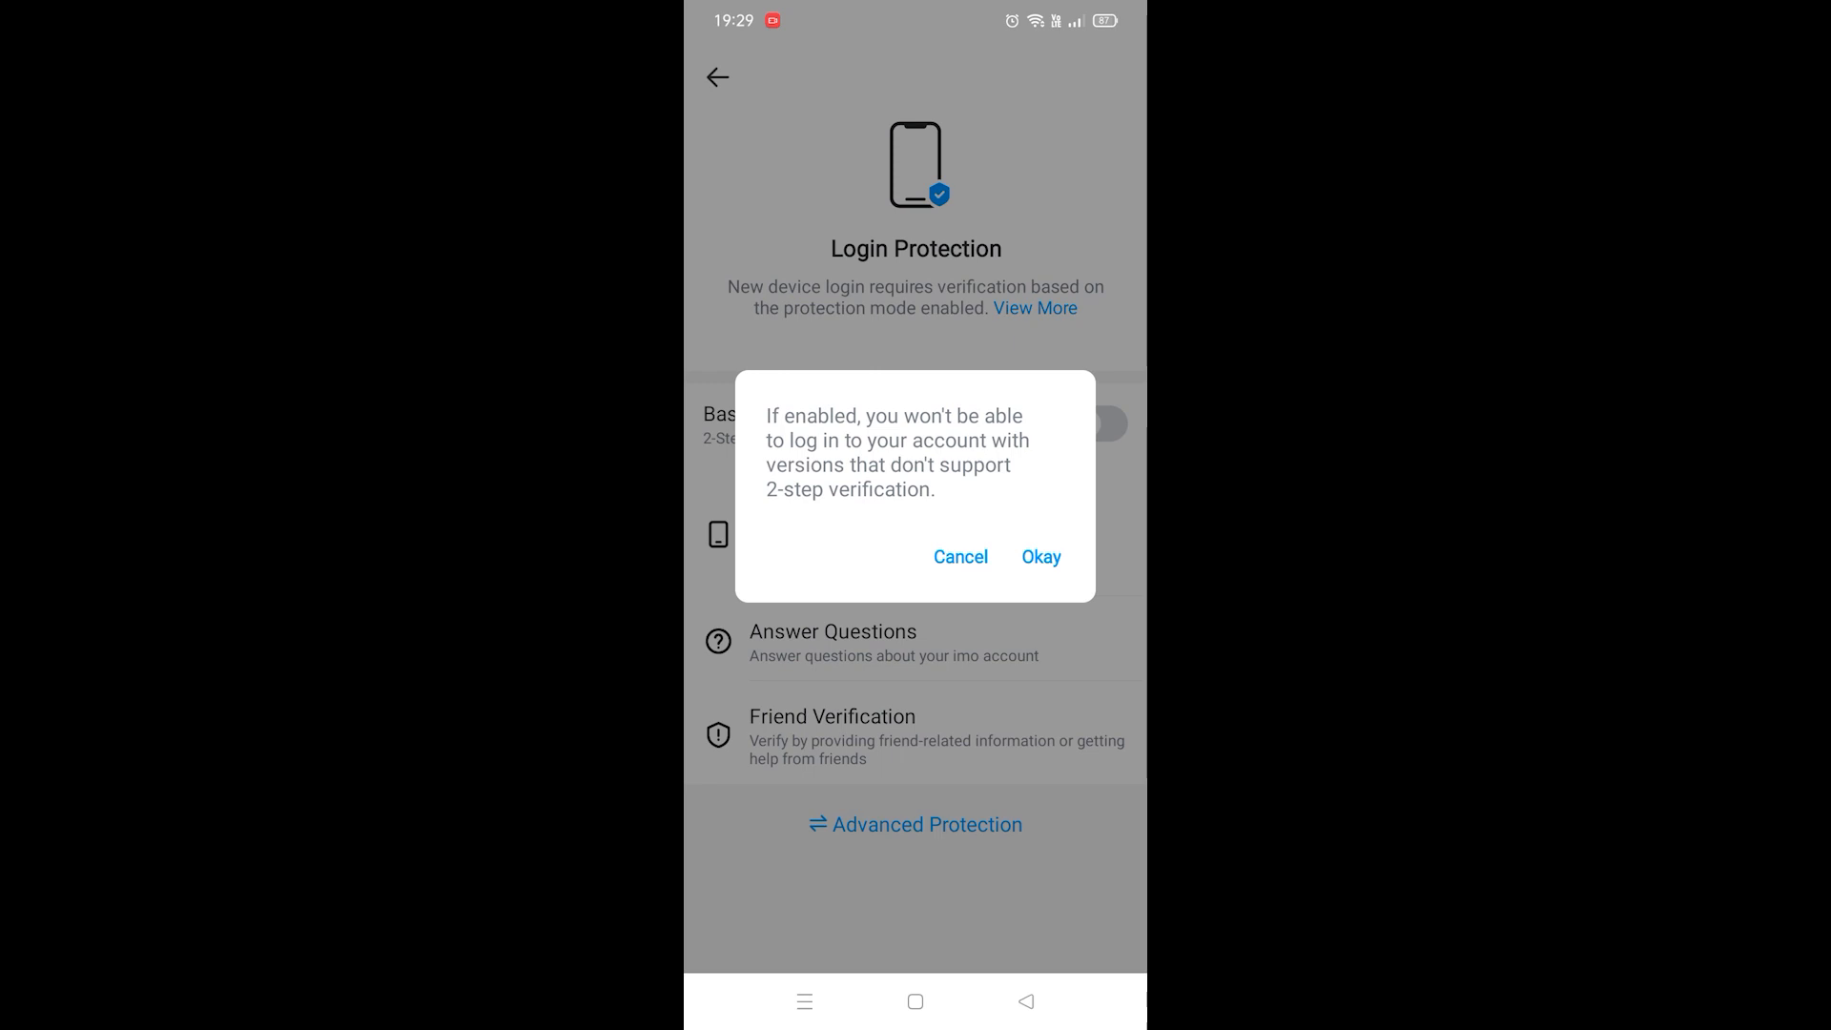
Confirm Okay so Basic Protection 2-step verification is enabled for new device logins
left_click(1039, 557)
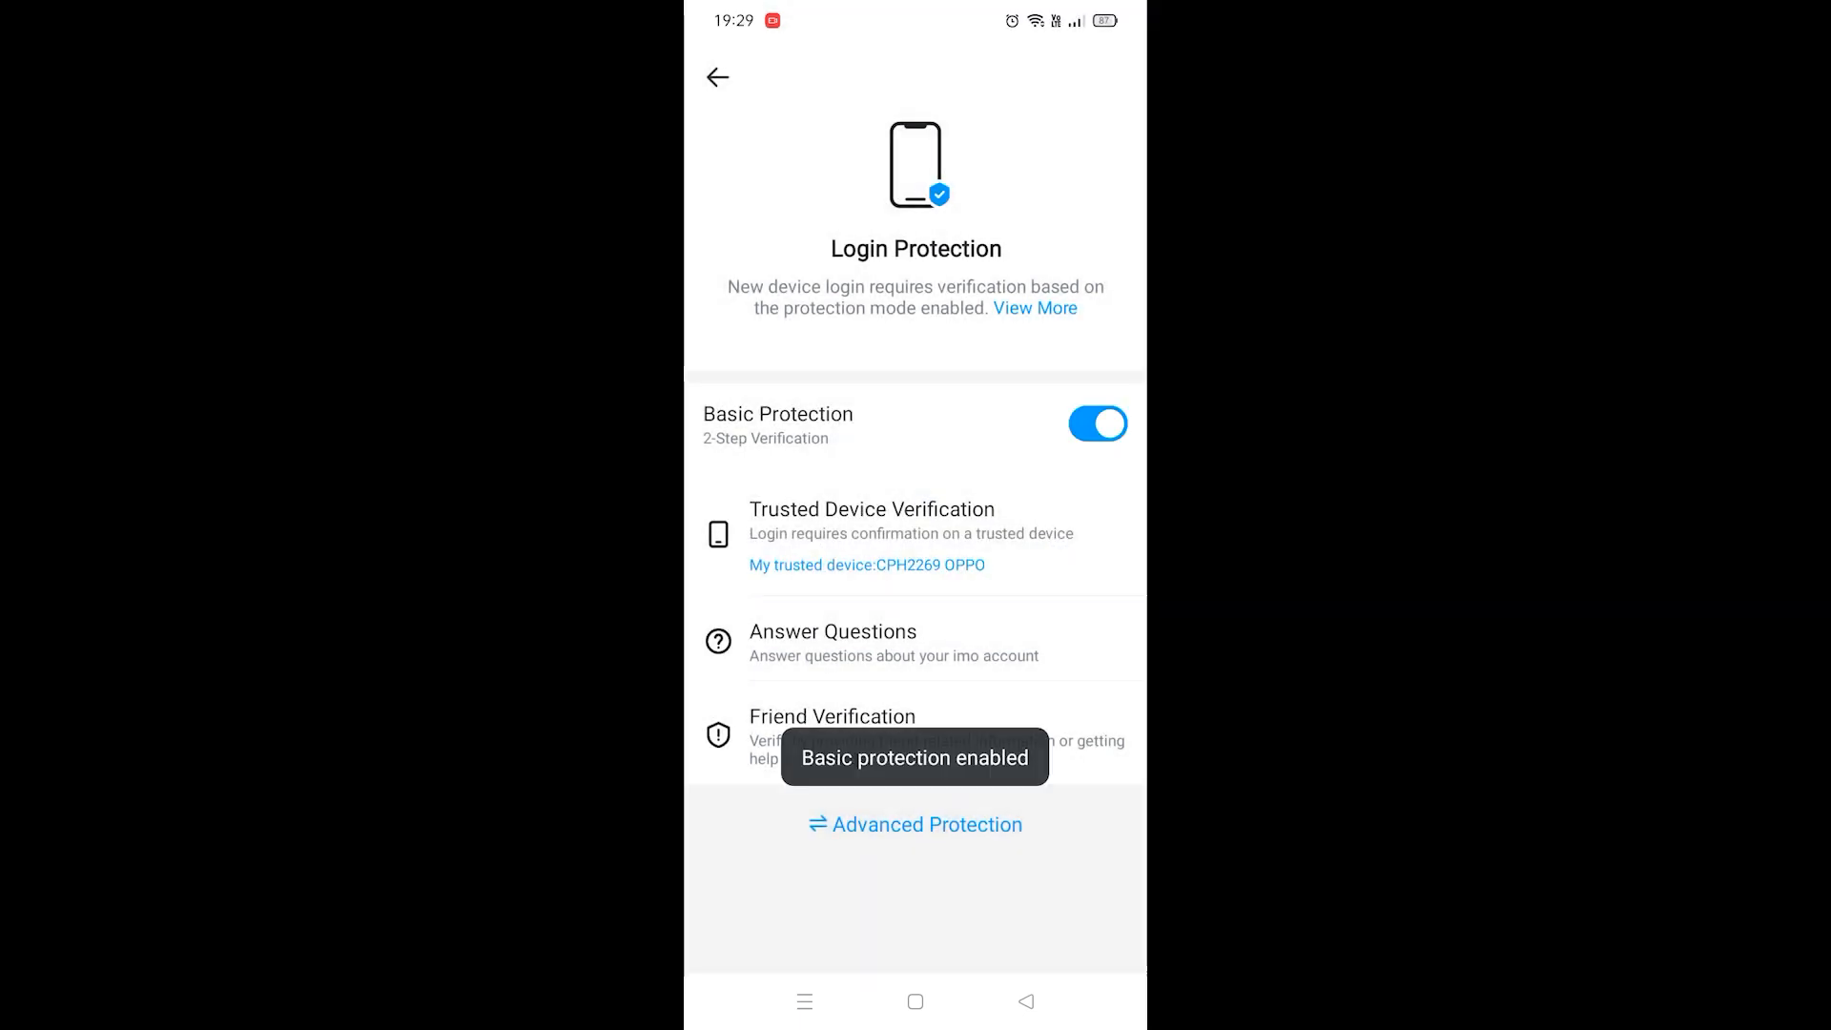